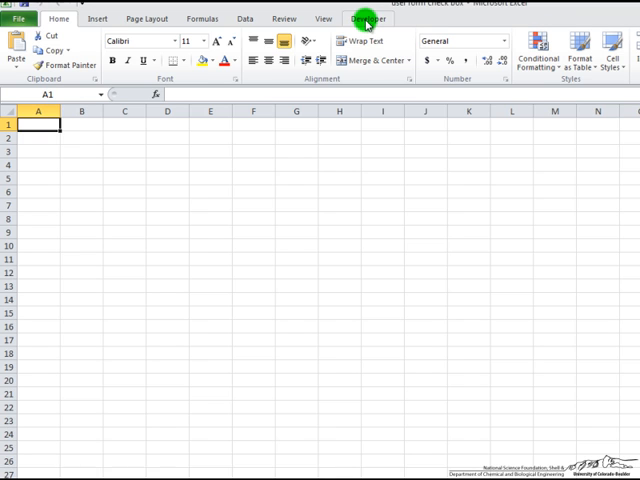
Launch the Visual Basic editor from the Developer tab
left_click(368, 18)
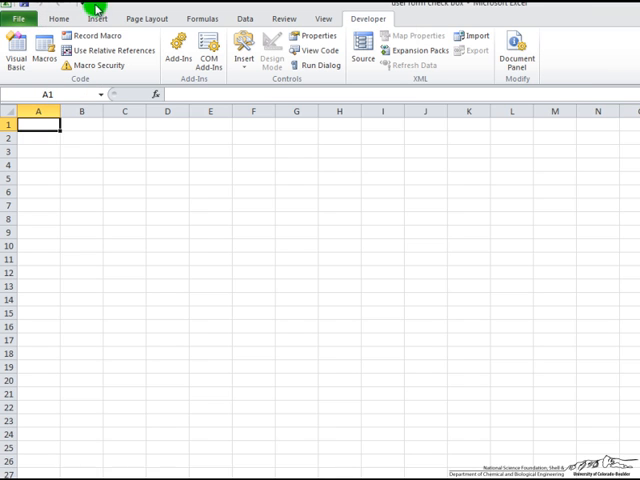
mouse_move(18, 52)
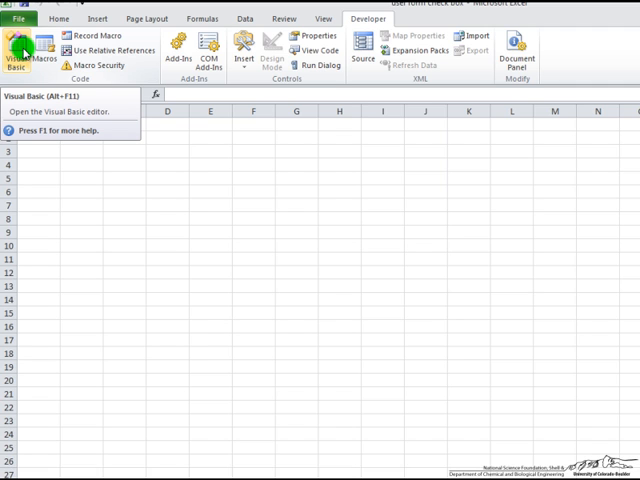
left_click(16, 48)
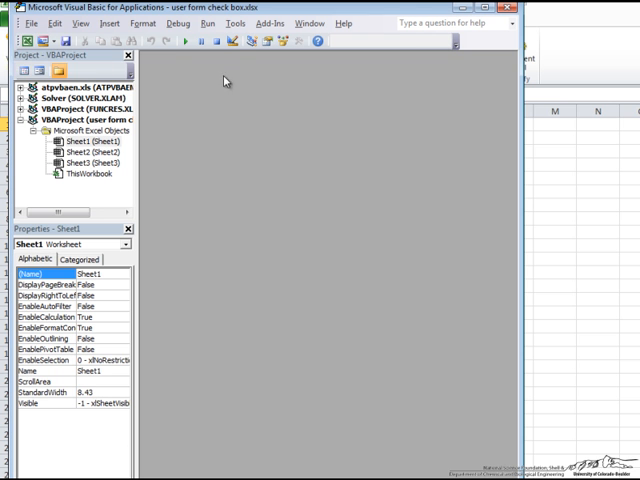
Insert a UserForm named checkbox with caption 'Check Box'
left_click(110, 24)
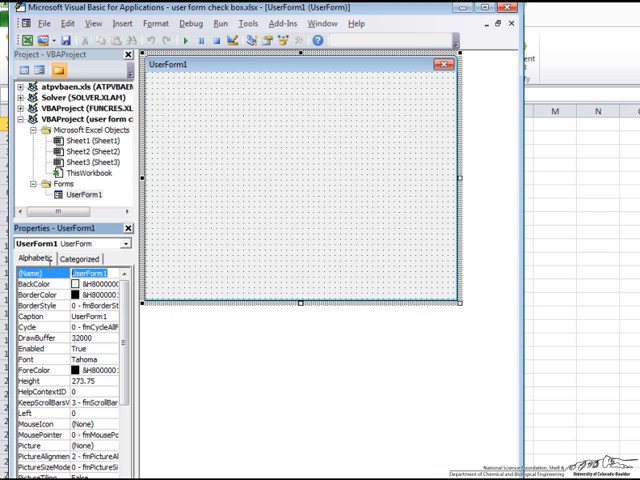
type("checkbox")
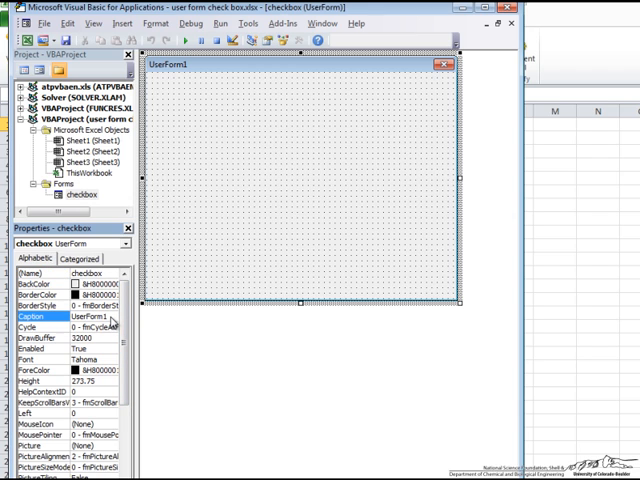
type("Che")
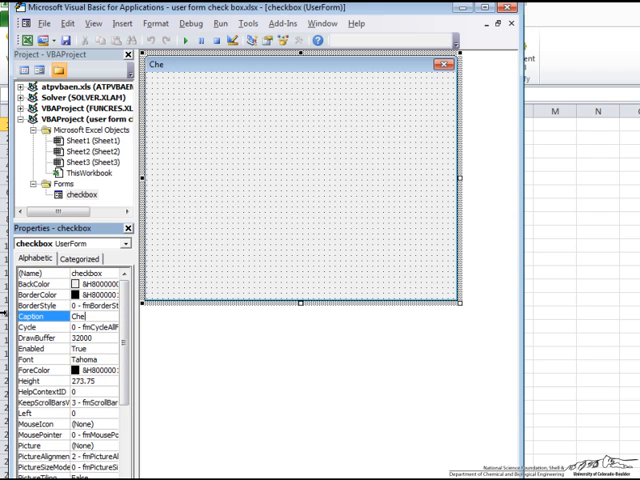
type("Check Box")
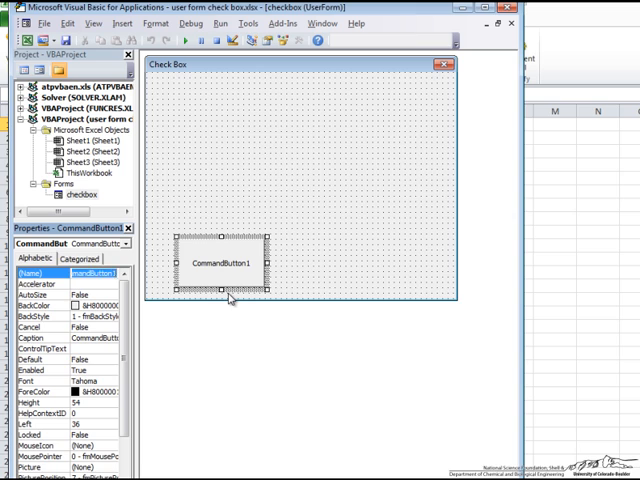
Add command buttons named quit and go, captioned Quit and GO!!!!
type("quit")
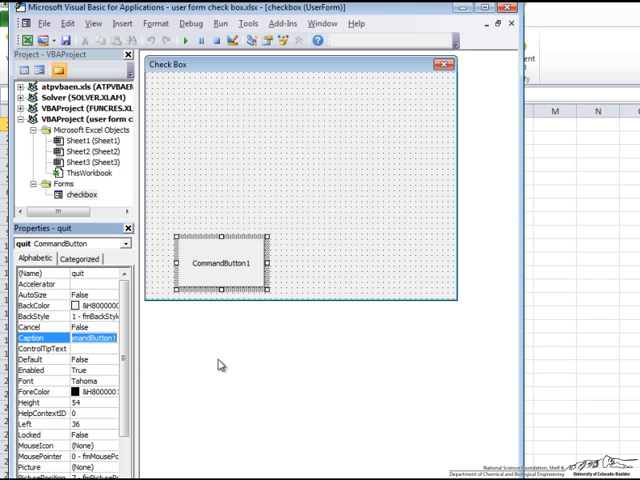
type("Quit")
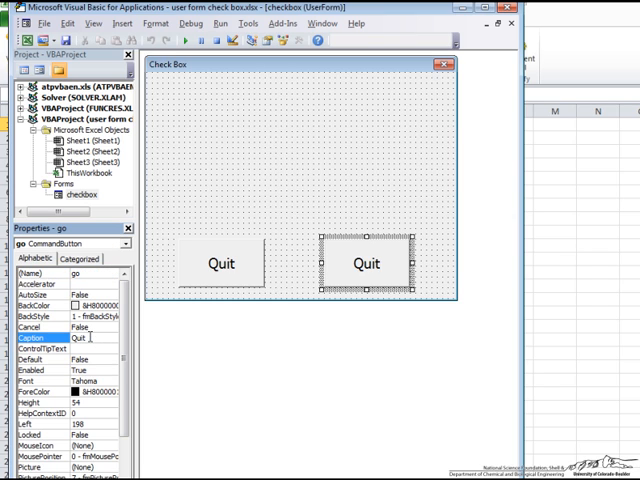
type("GO!!!!")
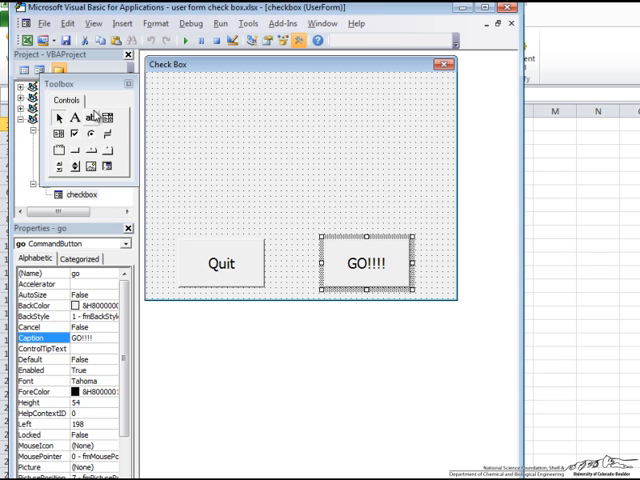
mouse_move(104, 108)
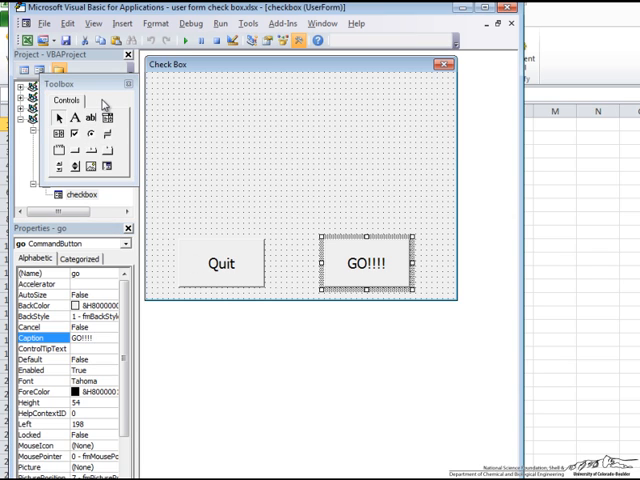
mouse_move(76, 132)
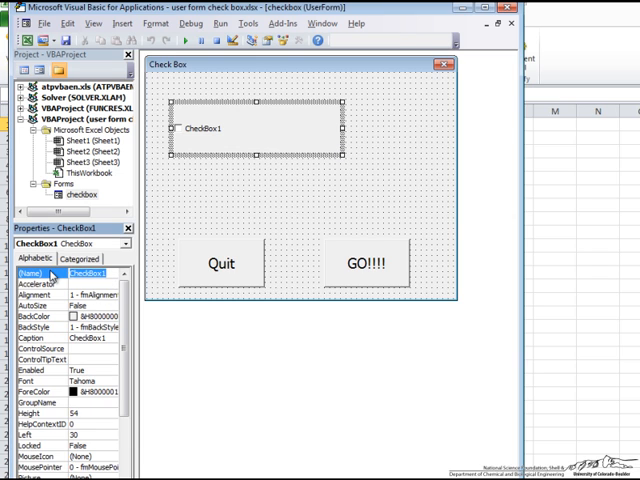
Add a check box named methane captioned Methane and give it a larger font size
type("methane")
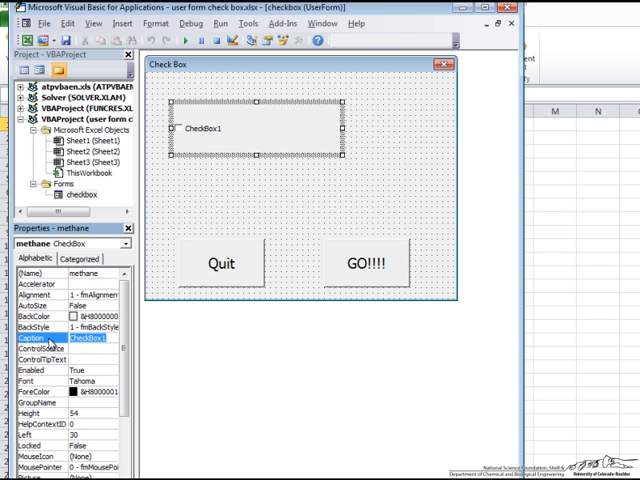
type("M")
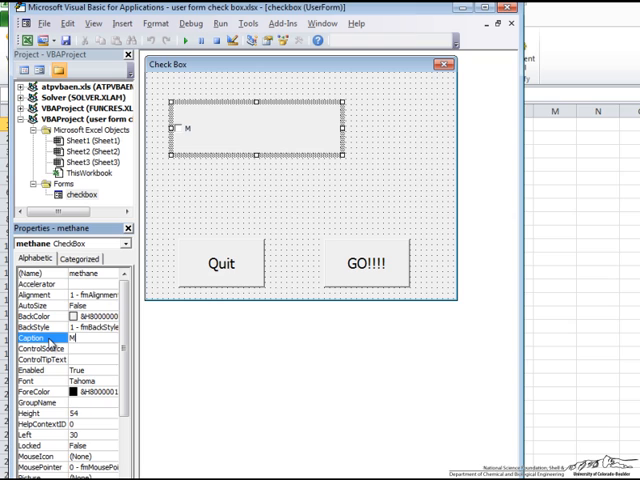
type("ethane")
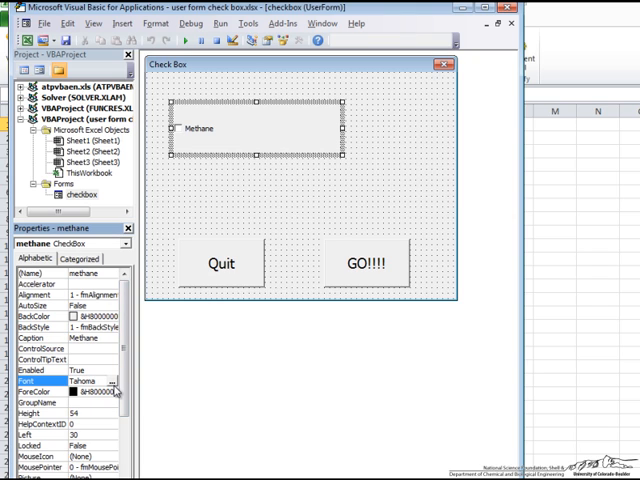
left_click(112, 382)
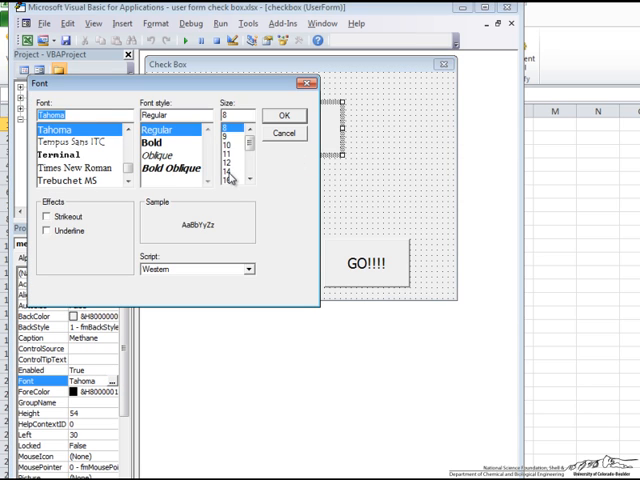
left_click(284, 116)
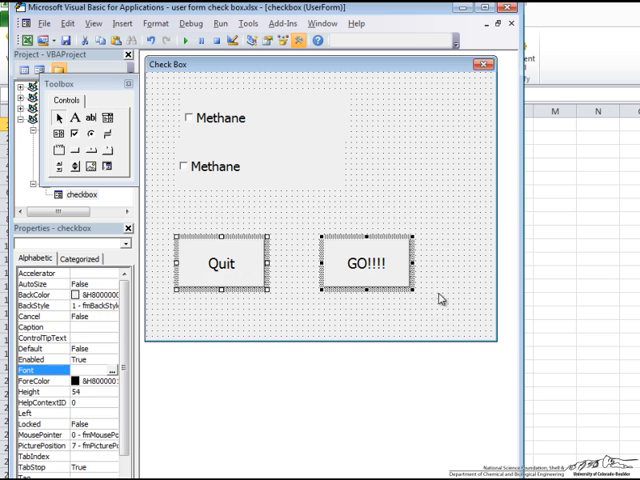
Paste two copies of the check box and rename them Ethane and Propane
left_click(372, 264)
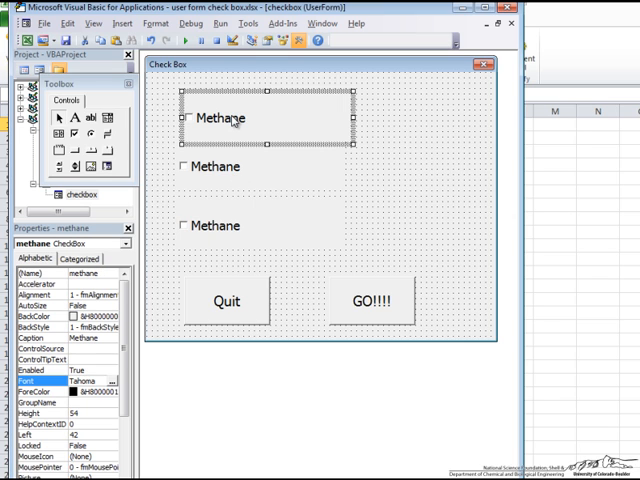
left_click(228, 166)
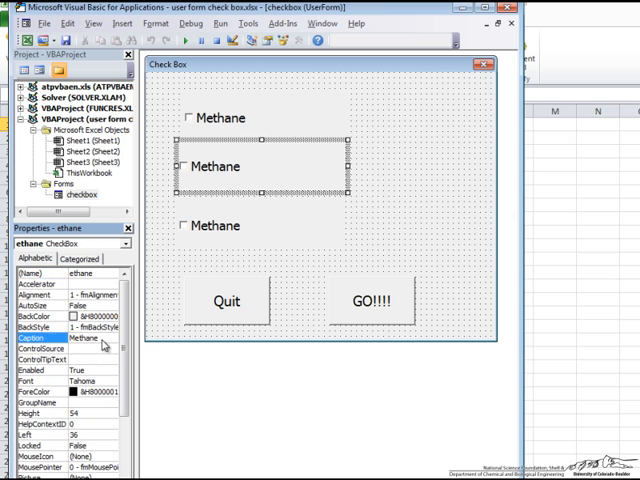
type("Et")
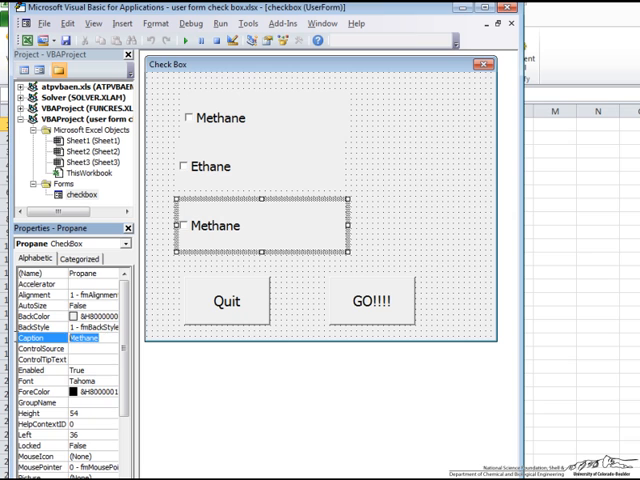
type("Propane")
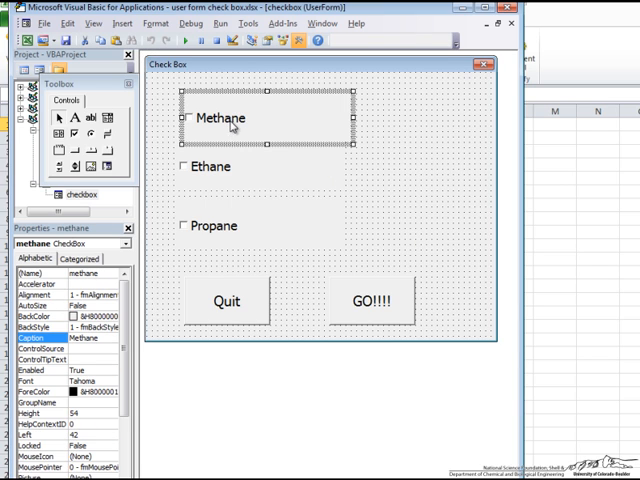
mouse_move(208, 224)
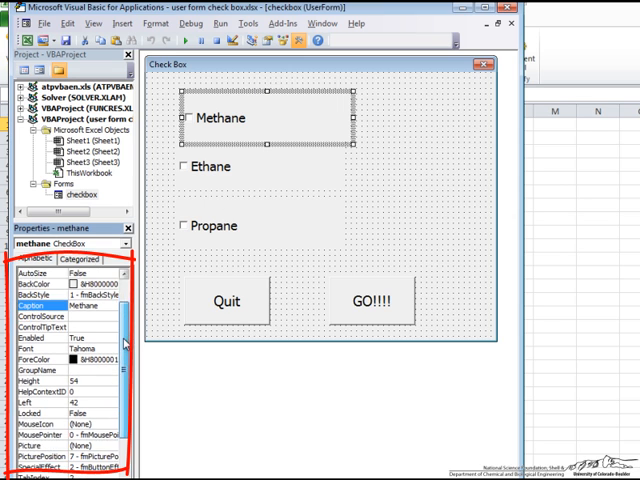
Scroll the Properties window to the check boxes' position and size settings
scroll("down", 3)
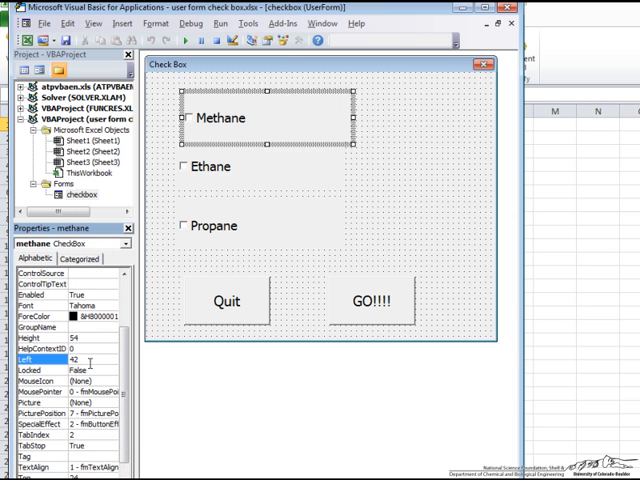
mouse_move(252, 272)
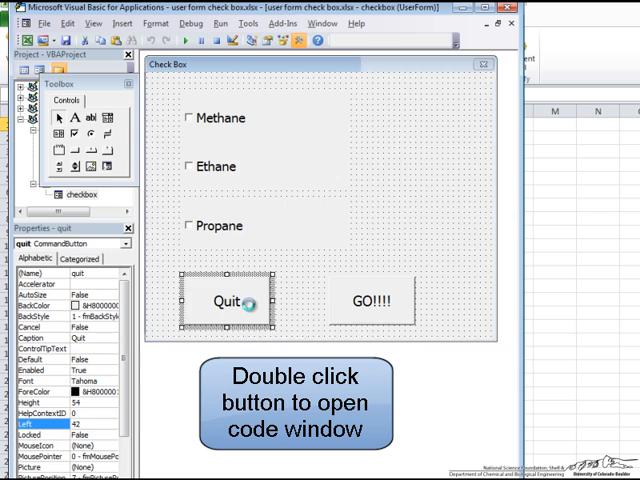
In go_Click, write If methane Then MsgBox "You checked methane"
double_click(228, 302)
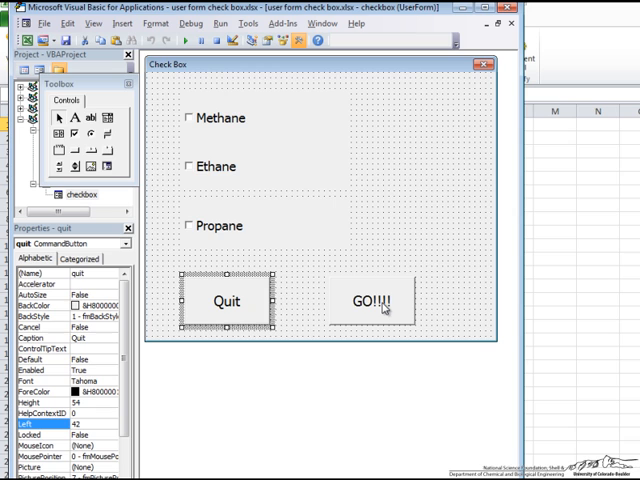
left_click(378, 300)
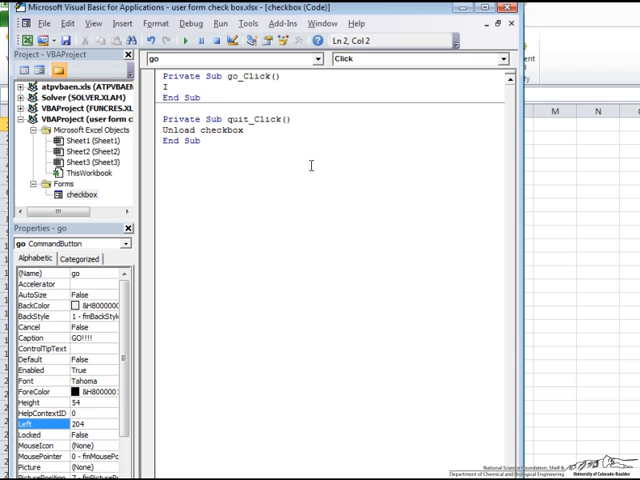
type("f methane then")
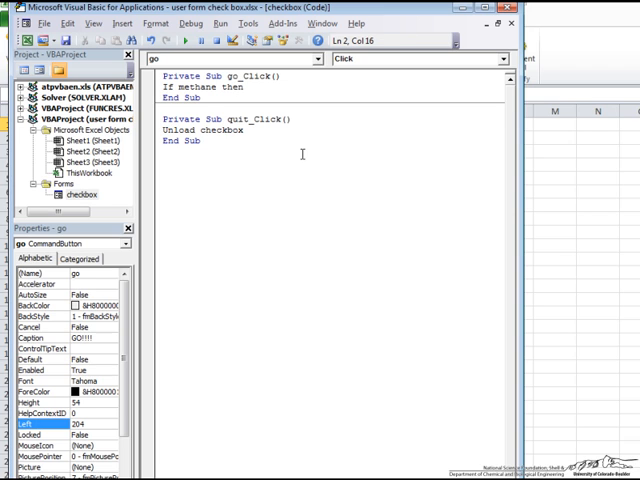
type("MsgBox")
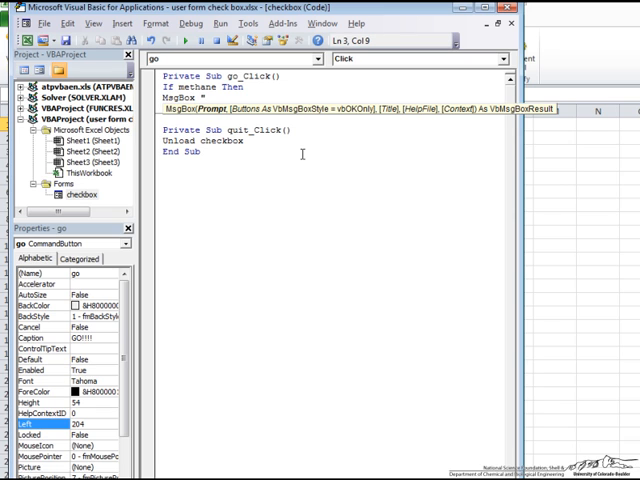
type("\"You checked methane")
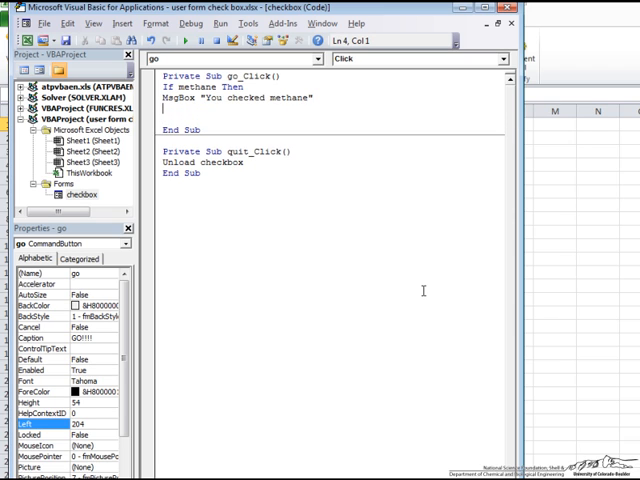
Add ElseIf ethane Then MsgBox "You checked ethane"
type("ElseIf")
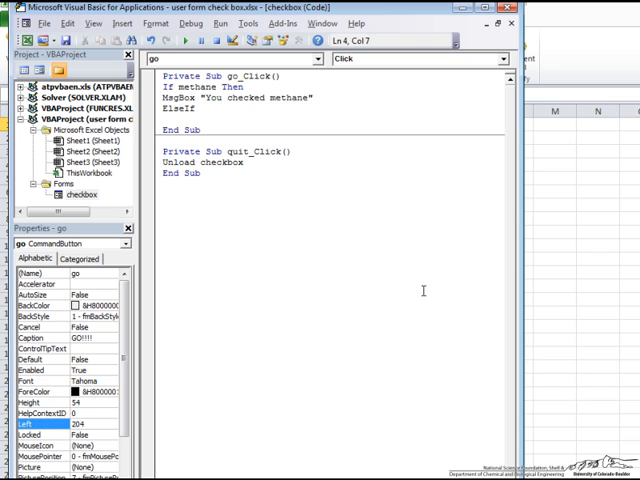
type("ethane")
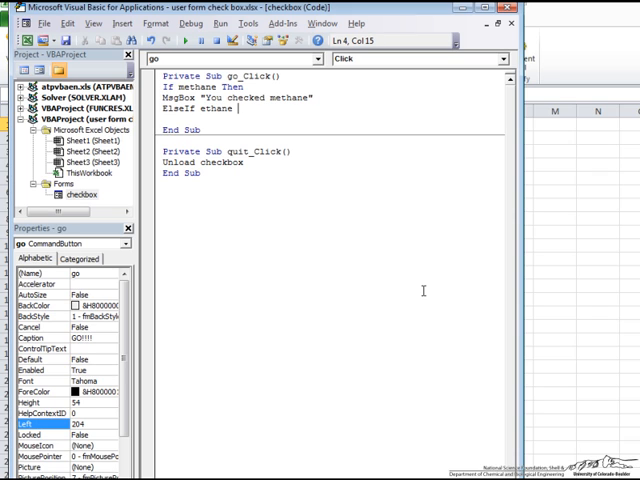
type("then")
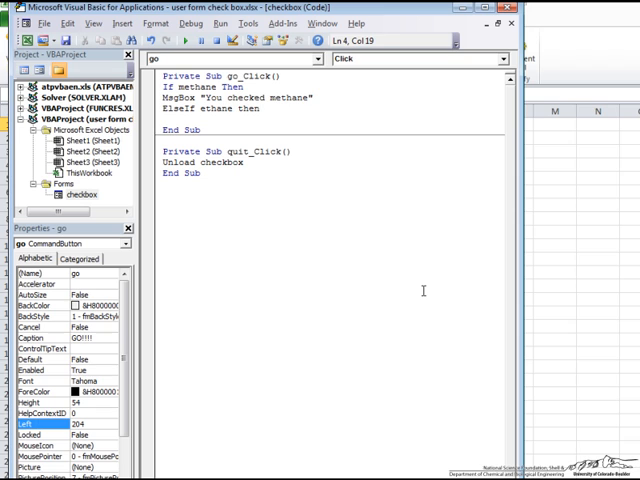
type("MsgBox")
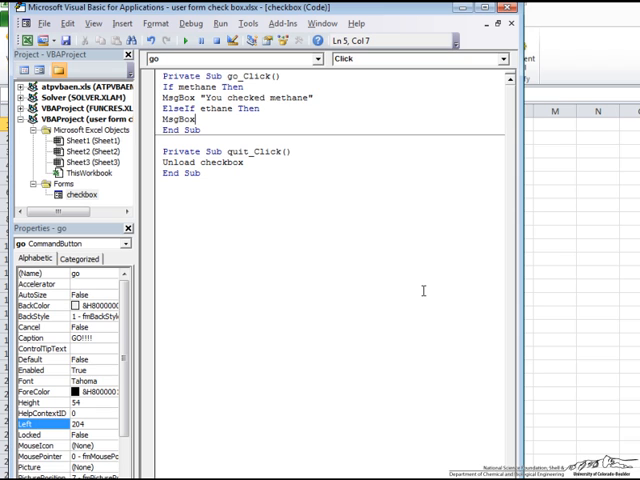
type("\"You checked \"")
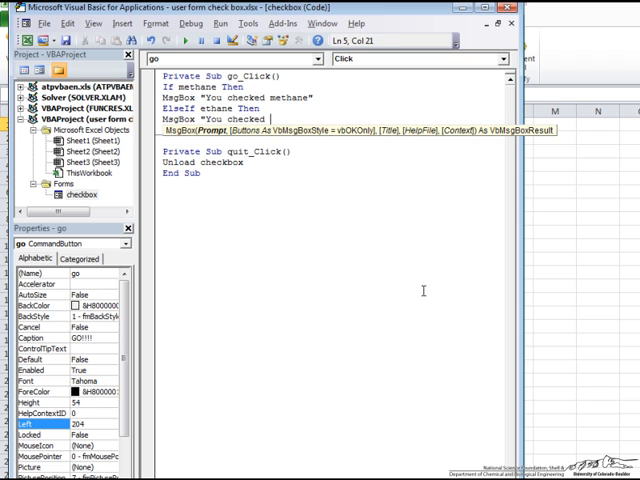
type("ethane\"")
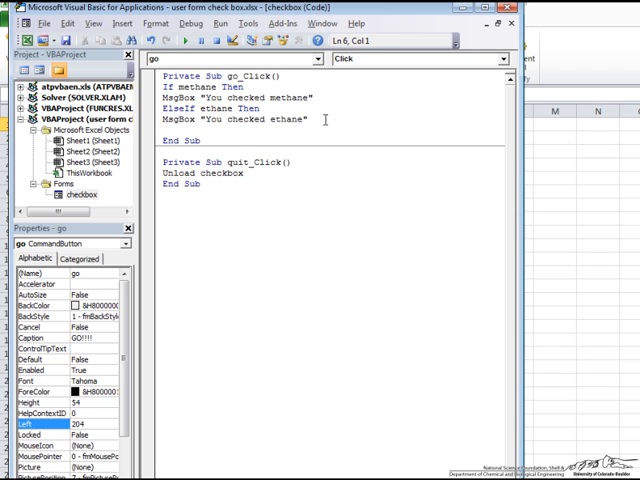
Finish with Else MsgBox "You checked propane" and End If
type("Else")
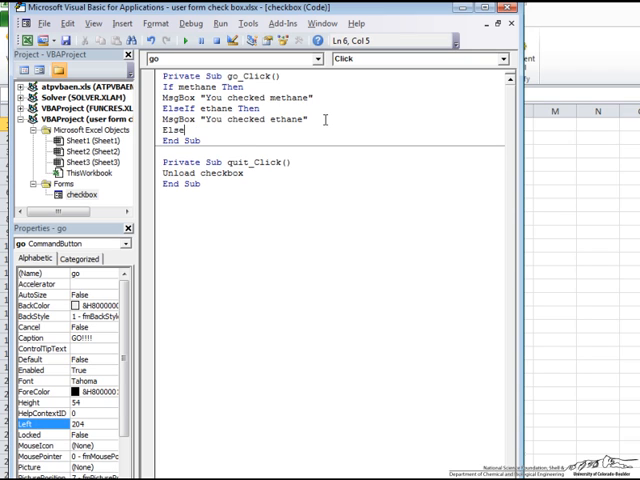
type("MsgBox \"You chec")
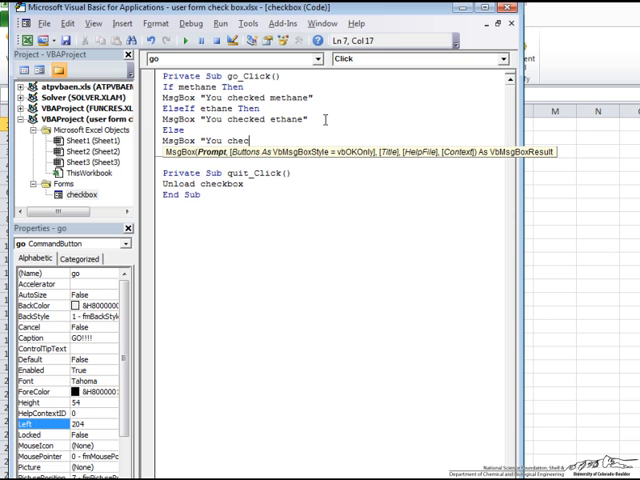
type("propane\"")
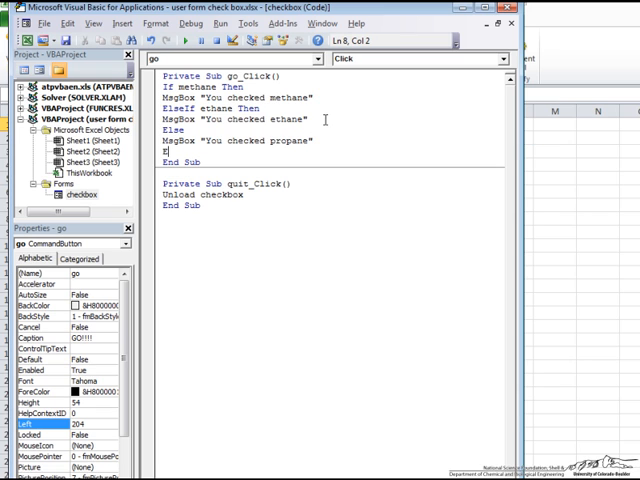
type("nd If")
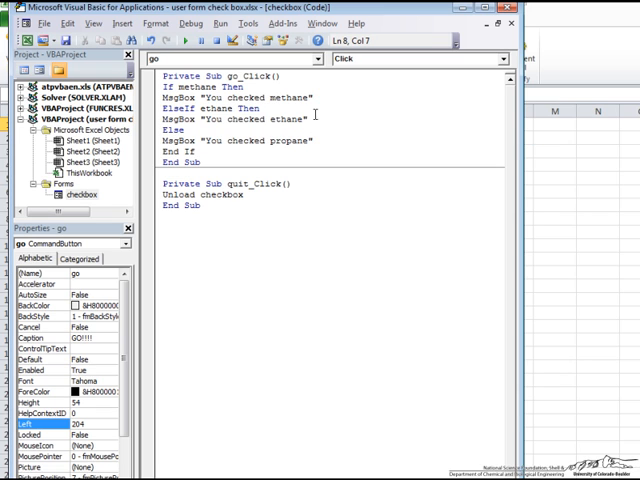
left_click(204, 86)
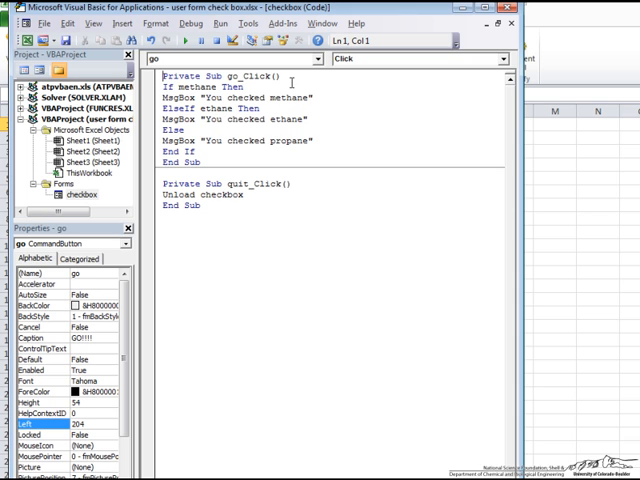
Run the Check Box form from inside the go_Click procedure
left_click(186, 40)
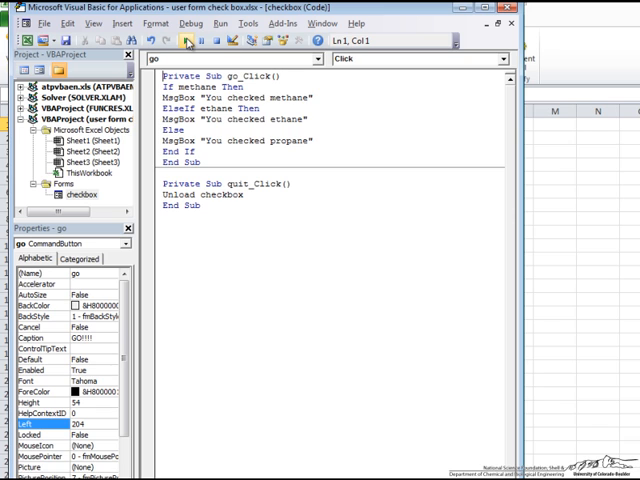
mouse_move(216, 24)
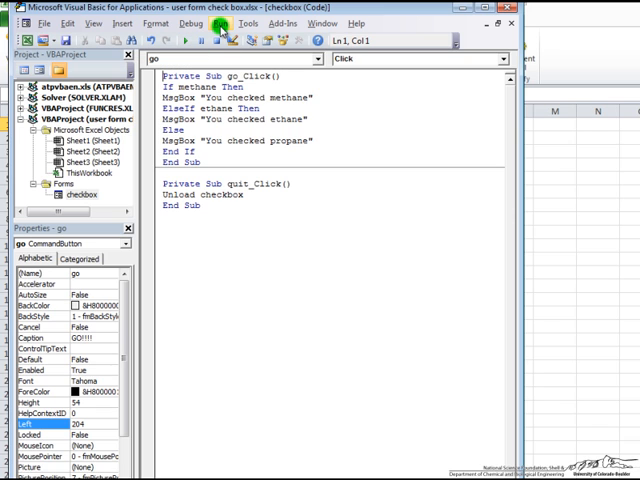
left_click(220, 24)
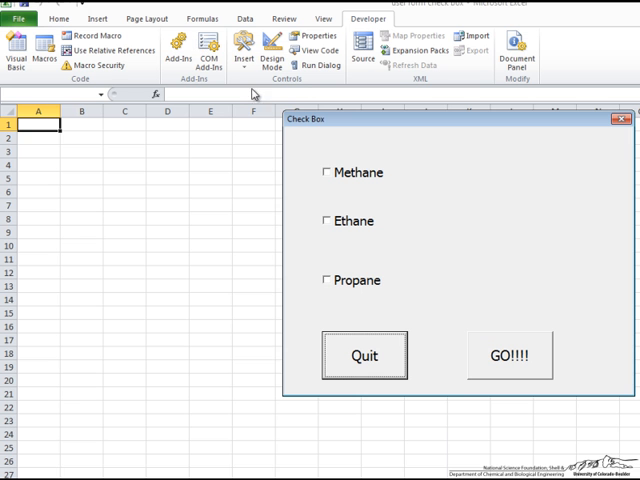
Check Methane and confirm GO reports 'You checked methane'
left_click(328, 172)
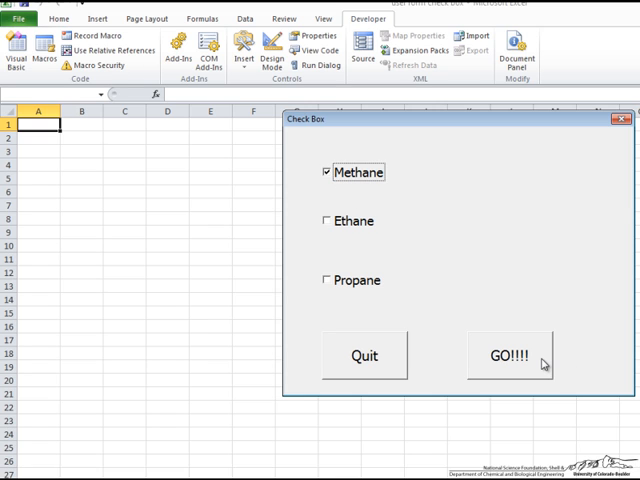
left_click(508, 356)
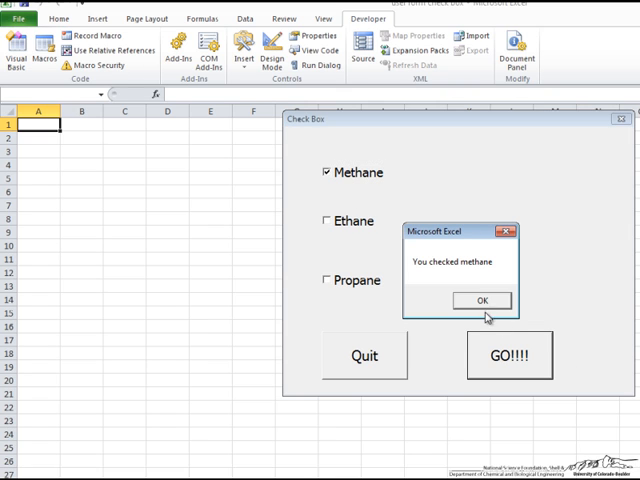
left_click(480, 300)
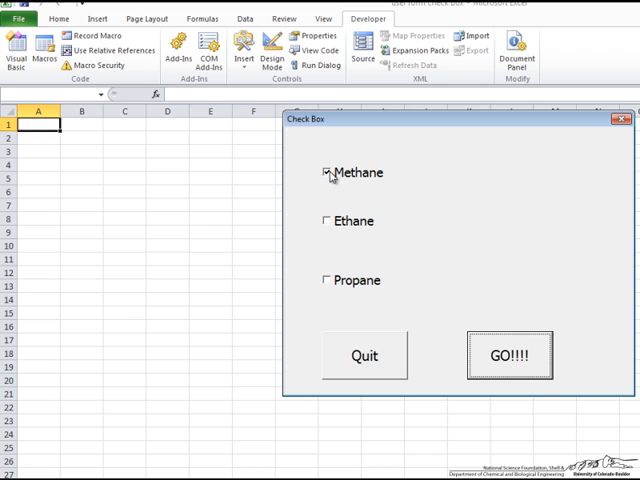
Switch the choice to Propane and confirm GO reports 'You checked propane'
left_click(328, 220)
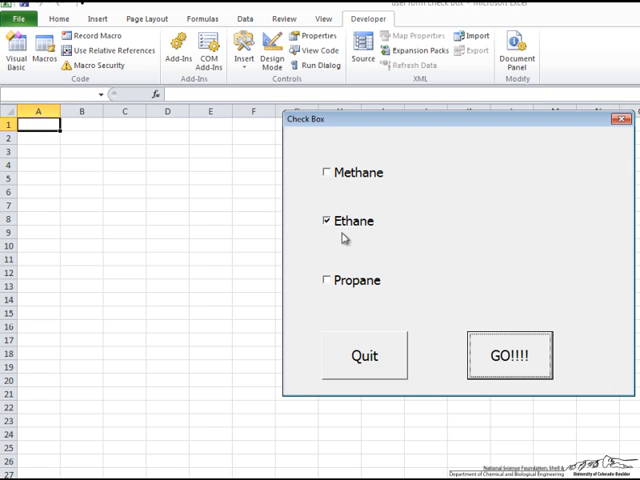
left_click(328, 220)
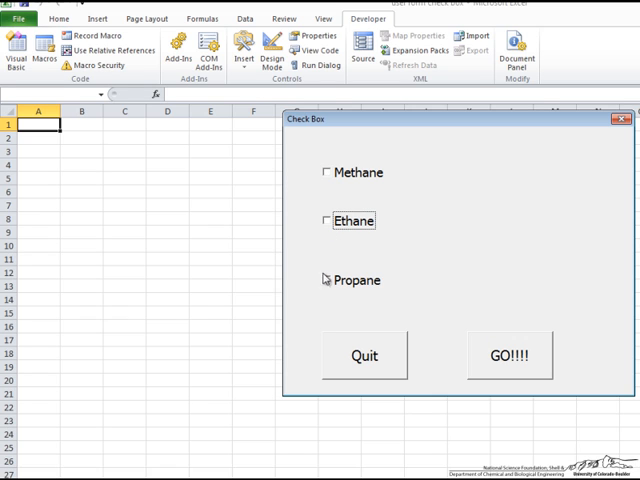
left_click(508, 356)
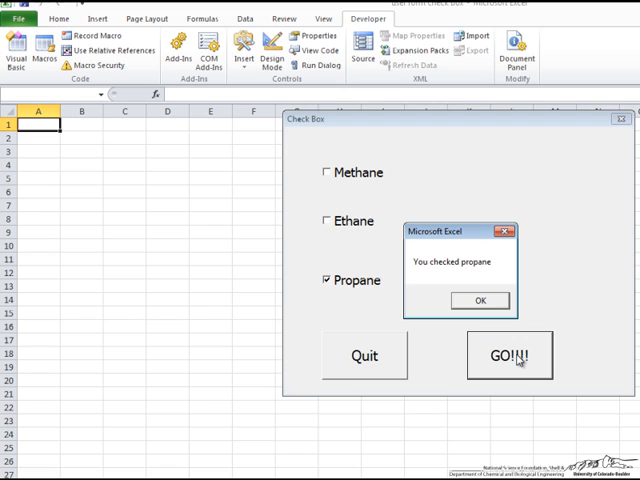
left_click(478, 300)
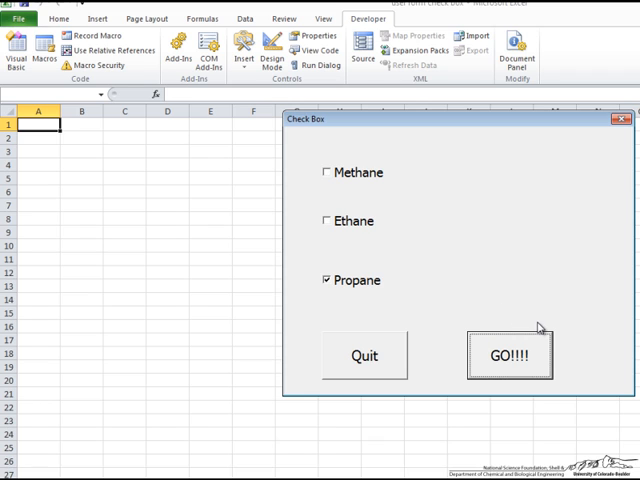
Verify GO reports methane with Methane and Propane checked, and propane with none checked
left_click(326, 172)
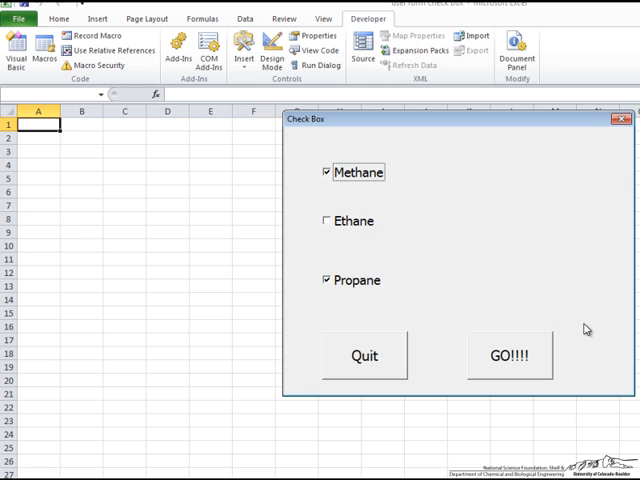
left_click(508, 356)
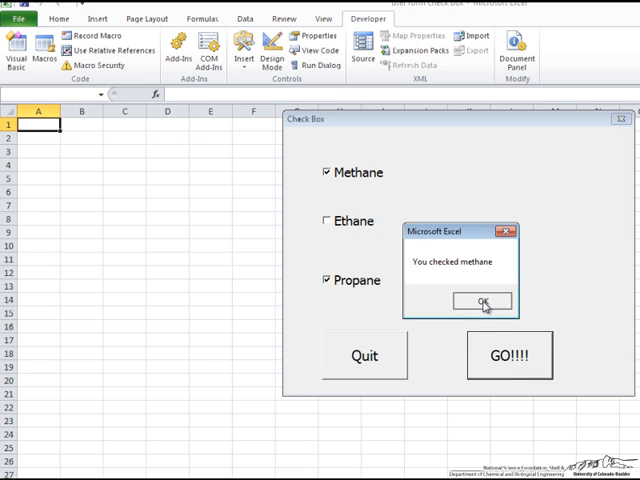
left_click(480, 300)
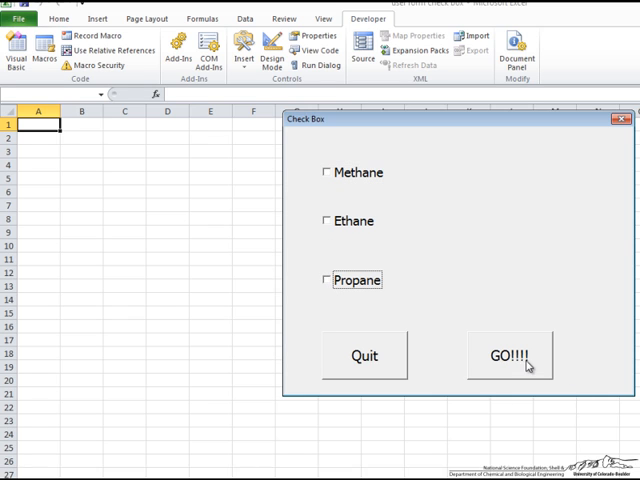
left_click(510, 356)
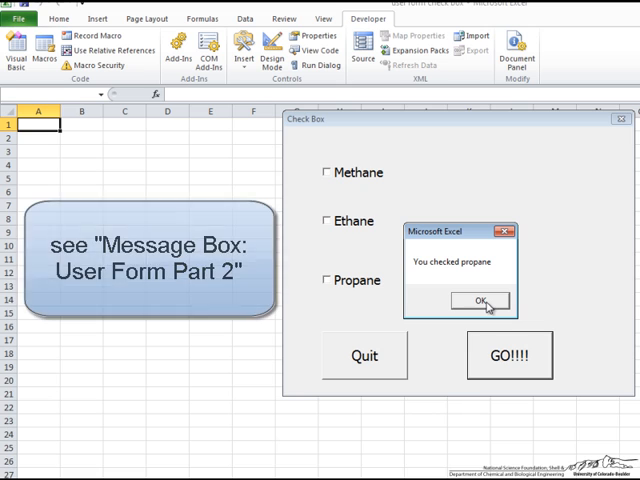
left_click(478, 300)
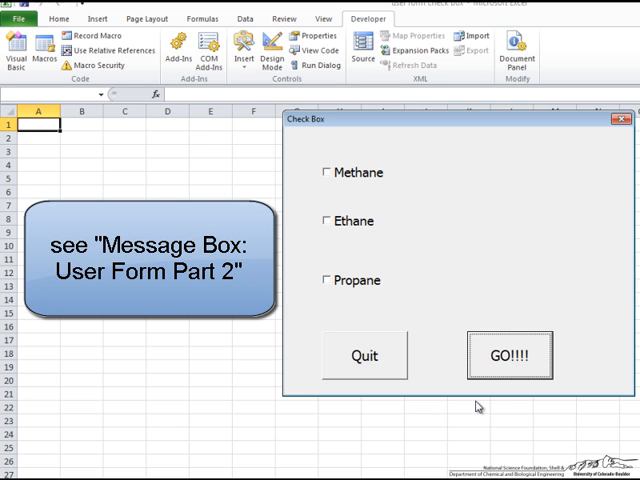